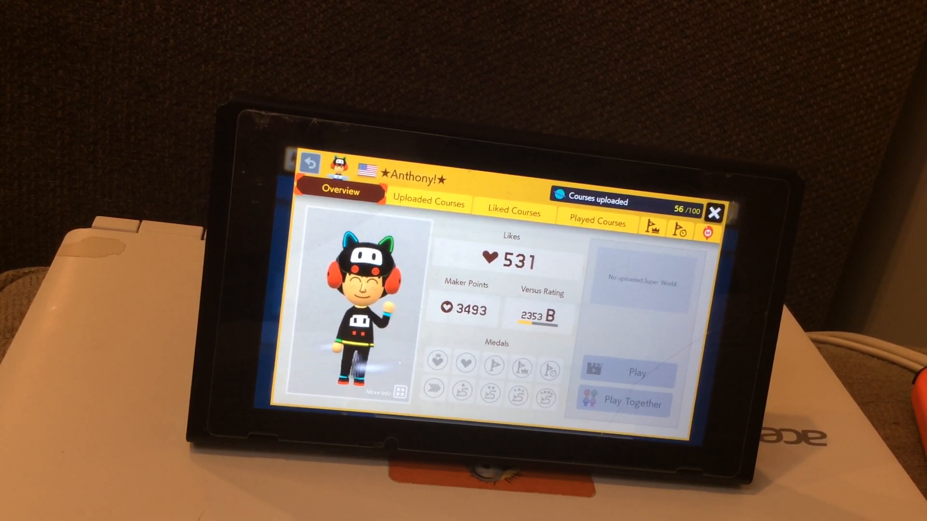
Show the Uploaded Courses list and scroll to the 18:29 Koopaling Boss Rush course
left_click(429, 202)
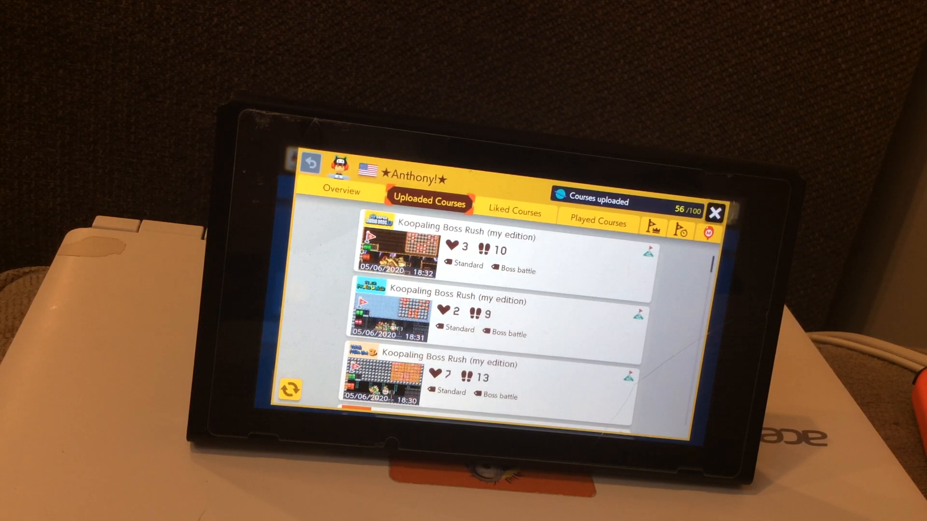
scroll("down", 3)
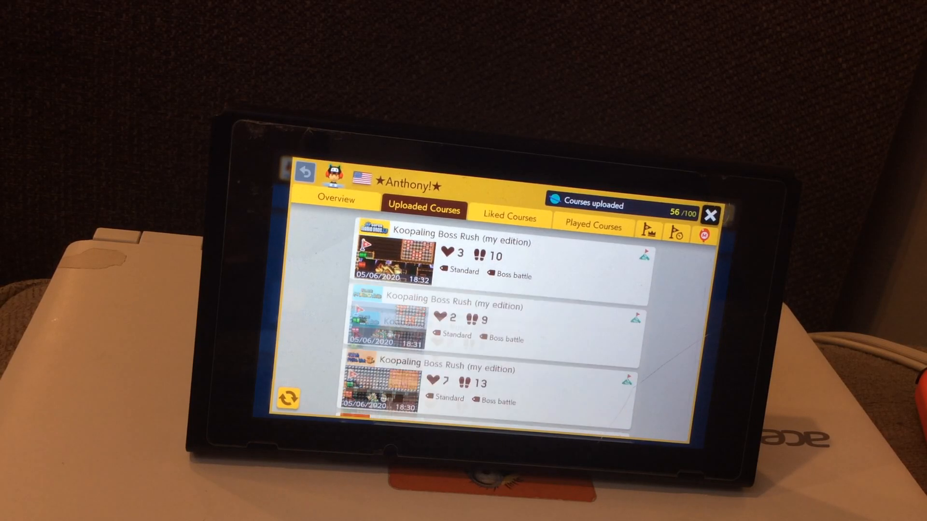
scroll("down", 3)
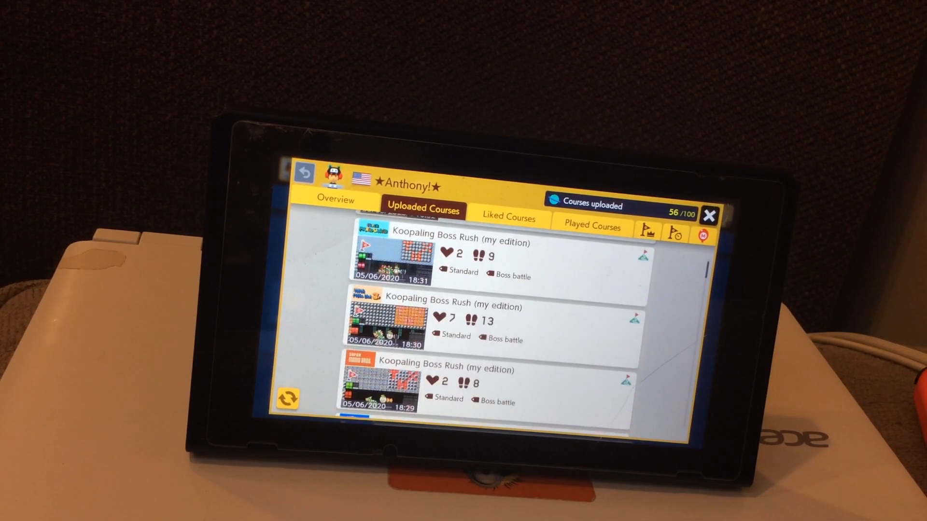